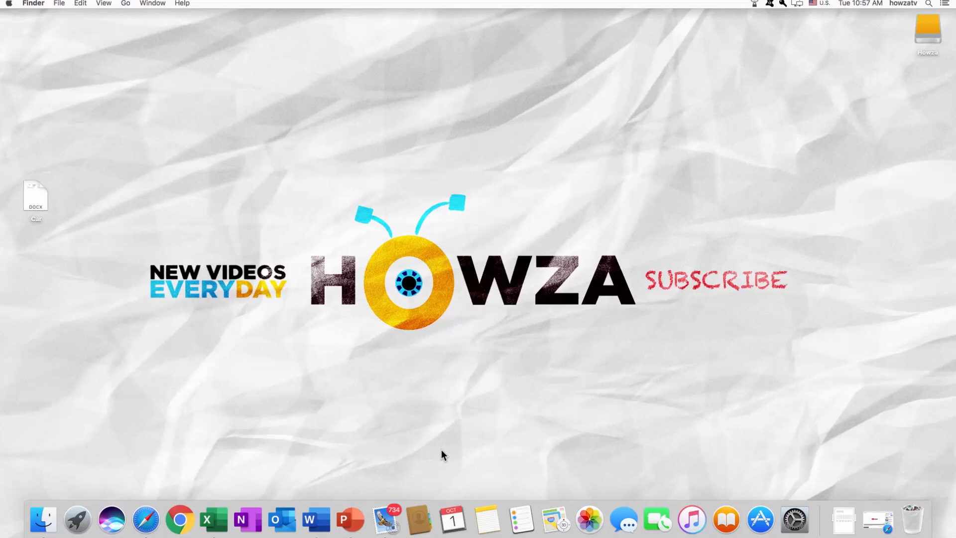
mouse_move(436, 452)
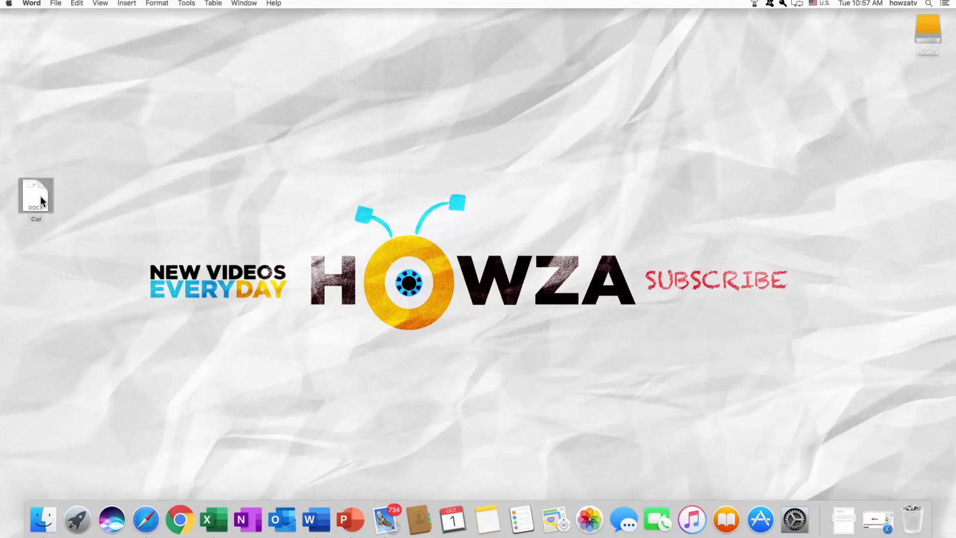
Open the Car document and enlarge its window to full screen.
double_click(35, 196)
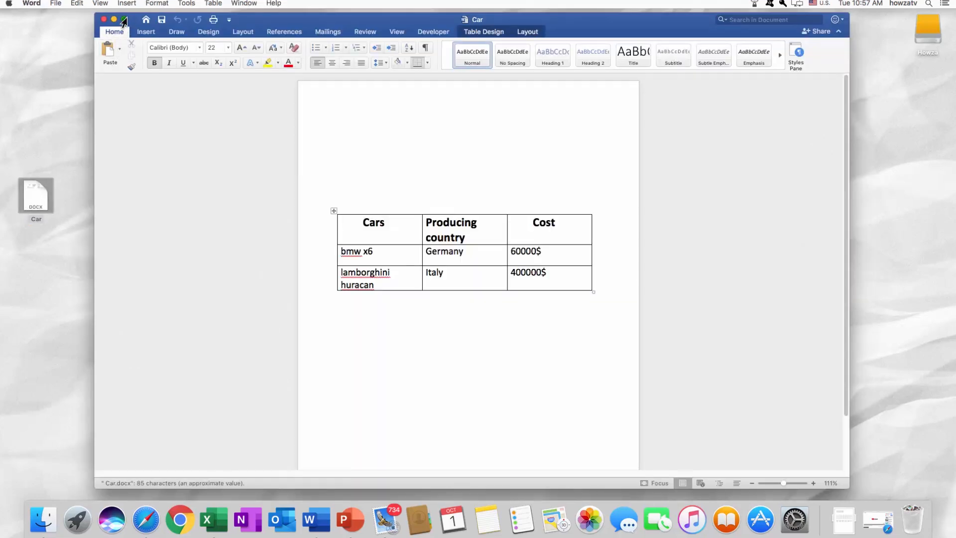
click(122, 19)
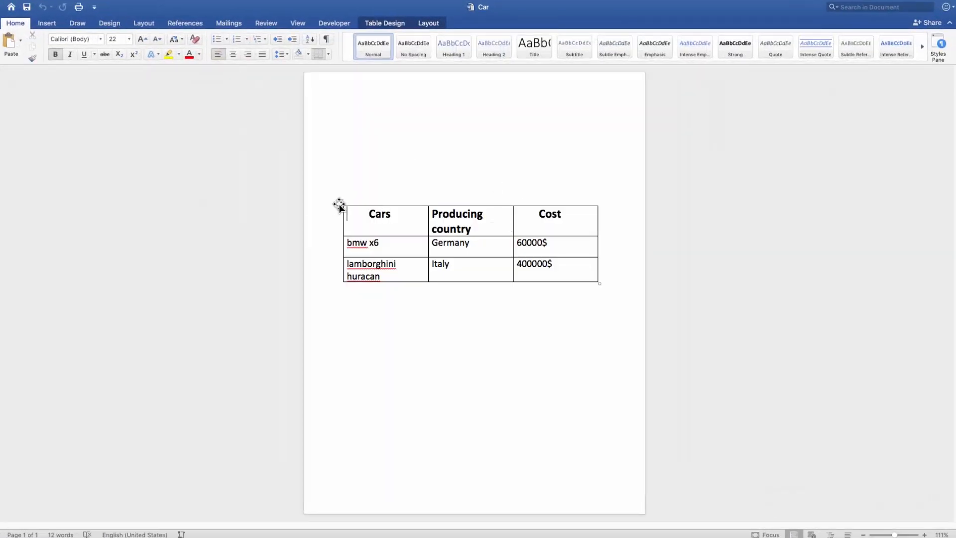
Open Table Properties for the car table from its context menu.
right_click(340, 206)
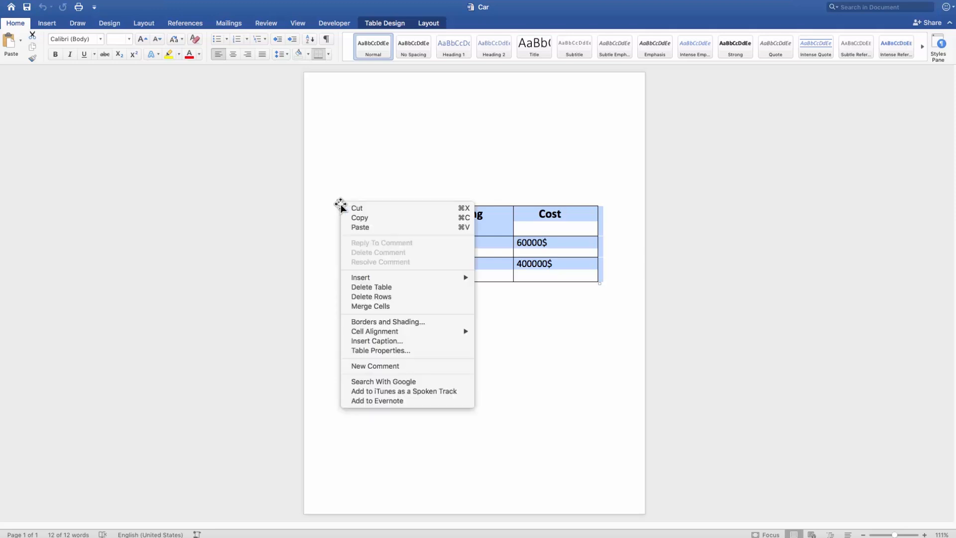
mouse_move(380, 350)
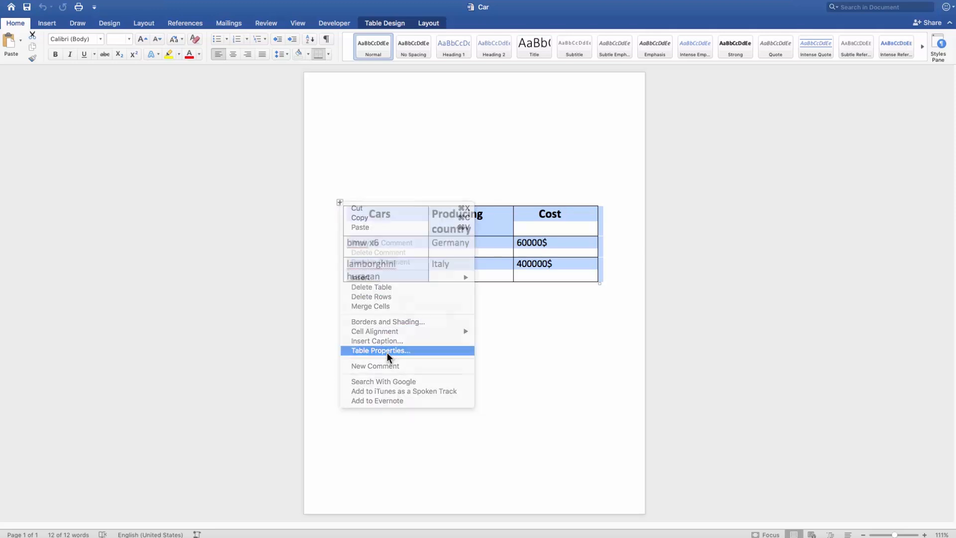
click(381, 350)
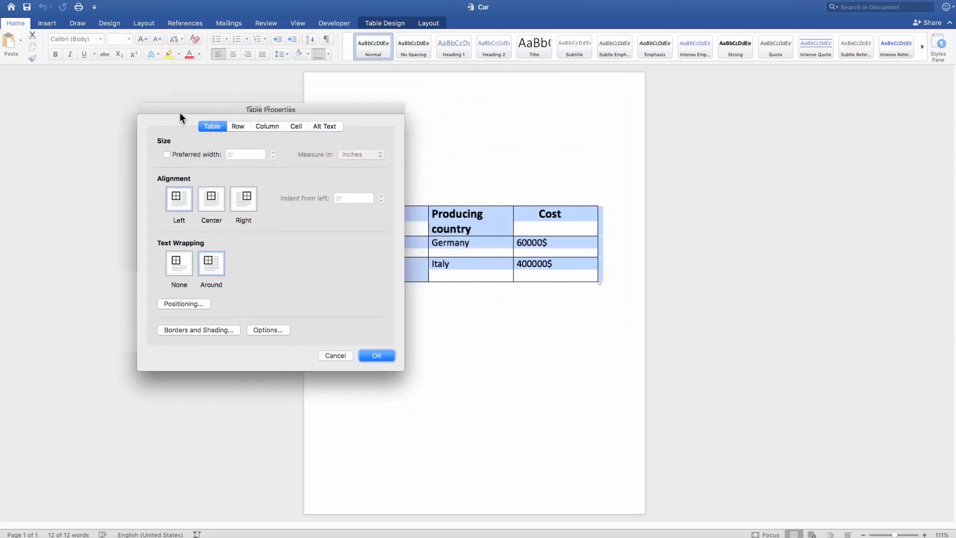
Fix the table 3.33" from the page, not moving with text, and apply.
click(183, 303)
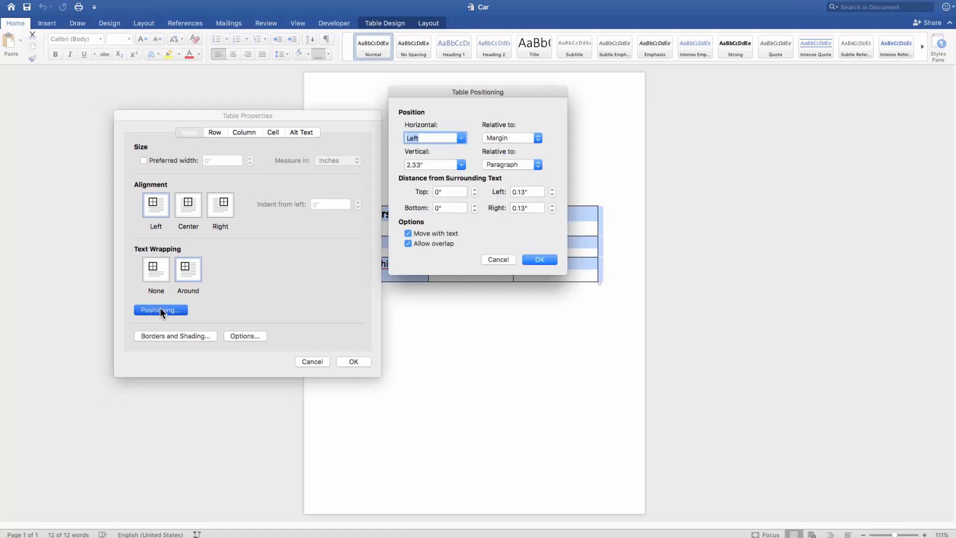
click(407, 233)
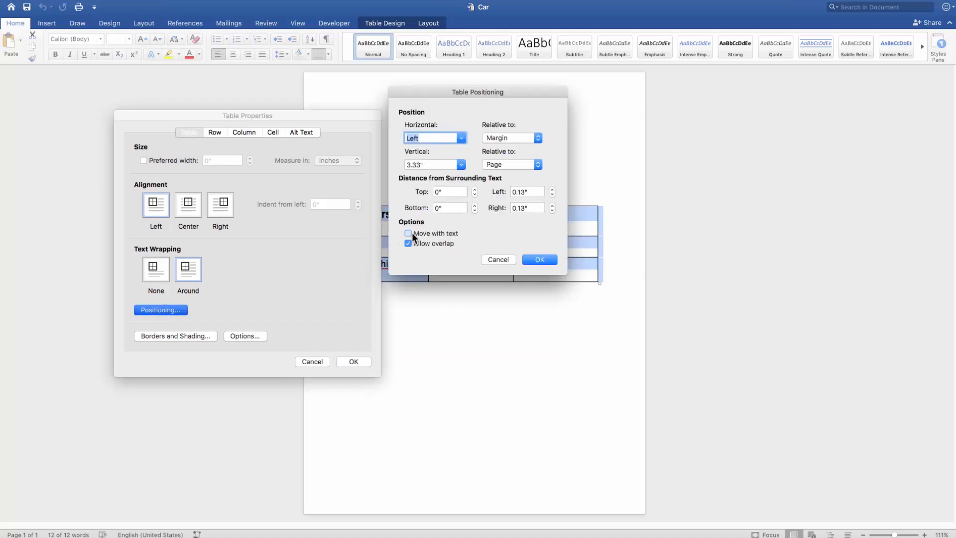
click(539, 259)
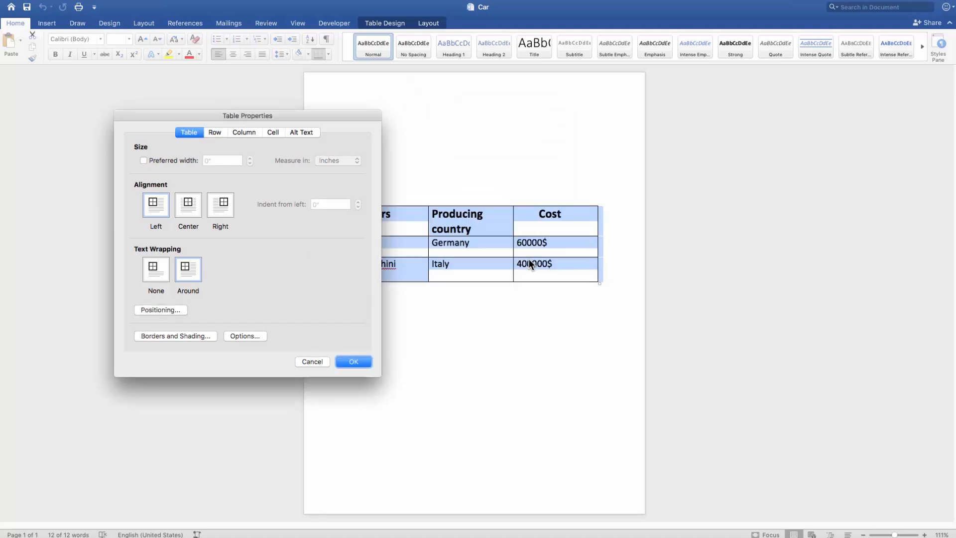
click(353, 361)
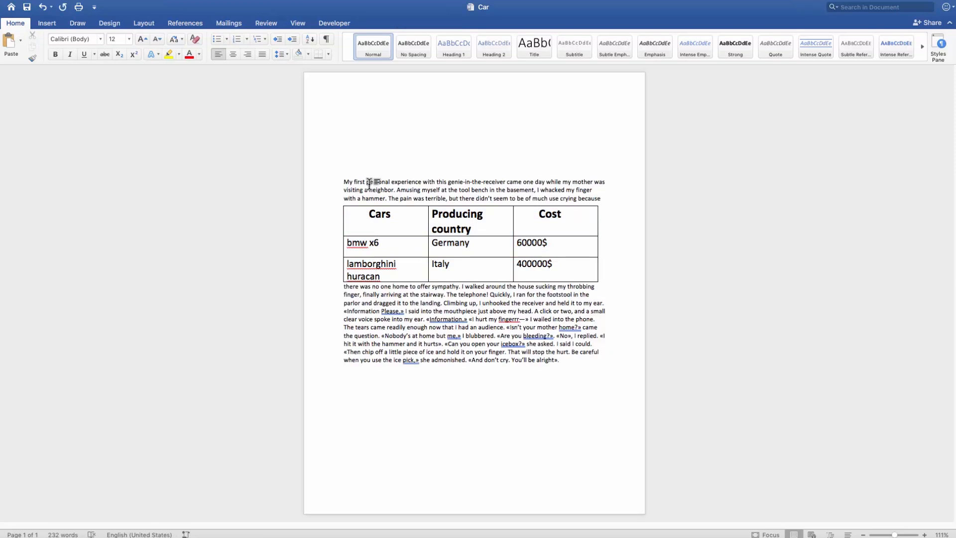
Select the car table so story text wraps around both sides.
click(340, 201)
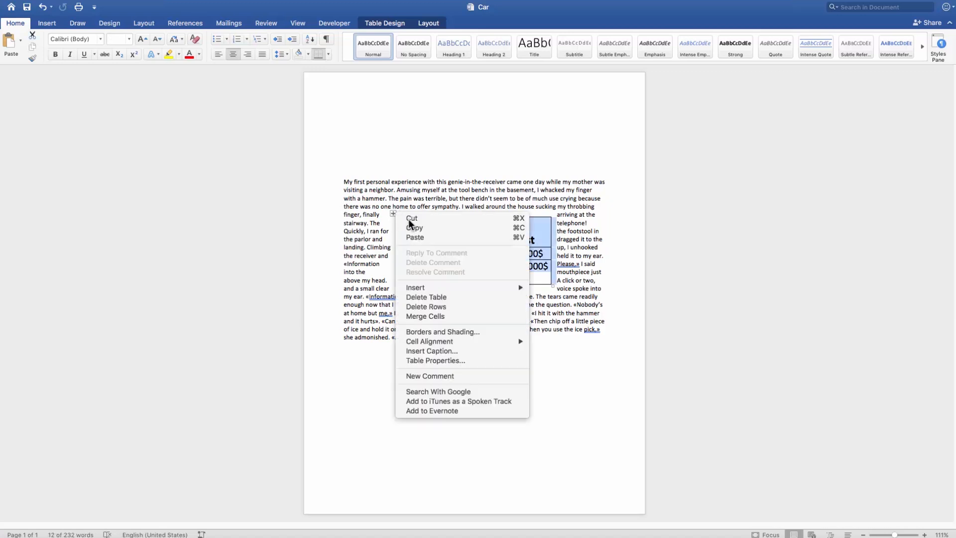
Reopen Table Properties, move the dialog aside, and show the cell margin Options.
click(435, 360)
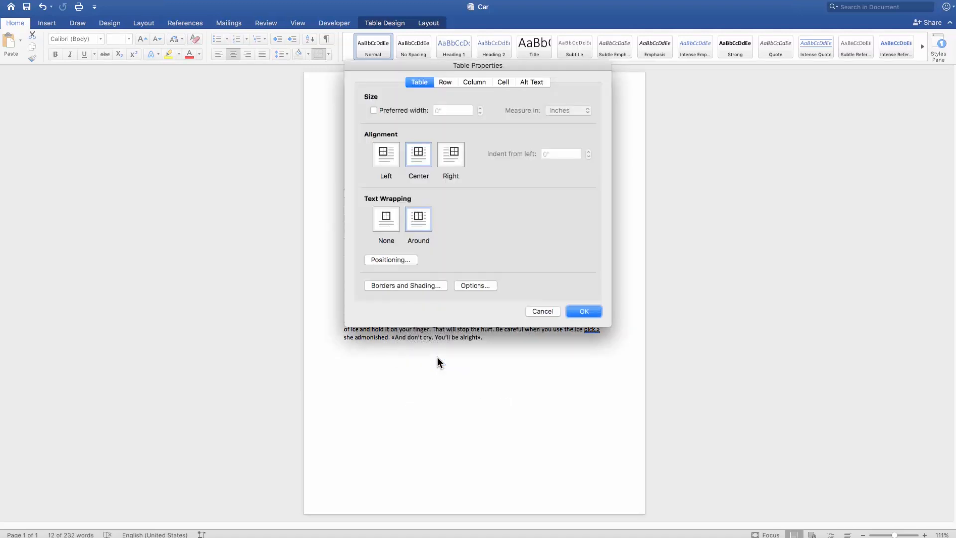
drag(477, 65, 293, 95)
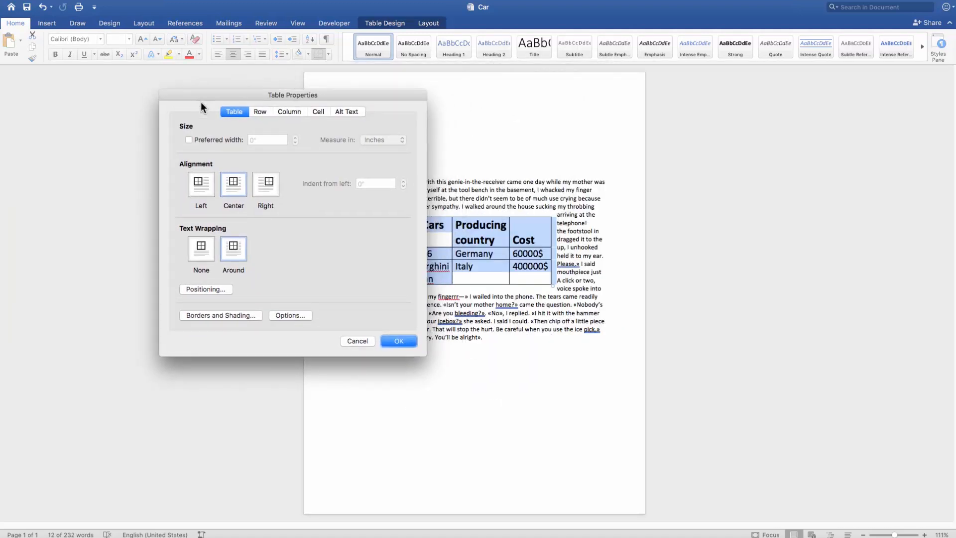
click(290, 315)
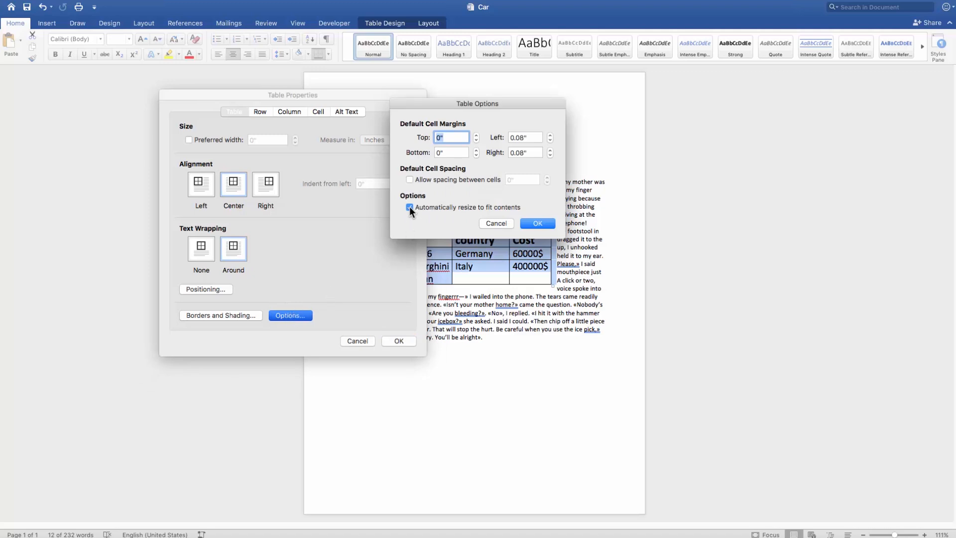
Turn off automatic resize to fit contents and enable a preferred table width.
click(410, 207)
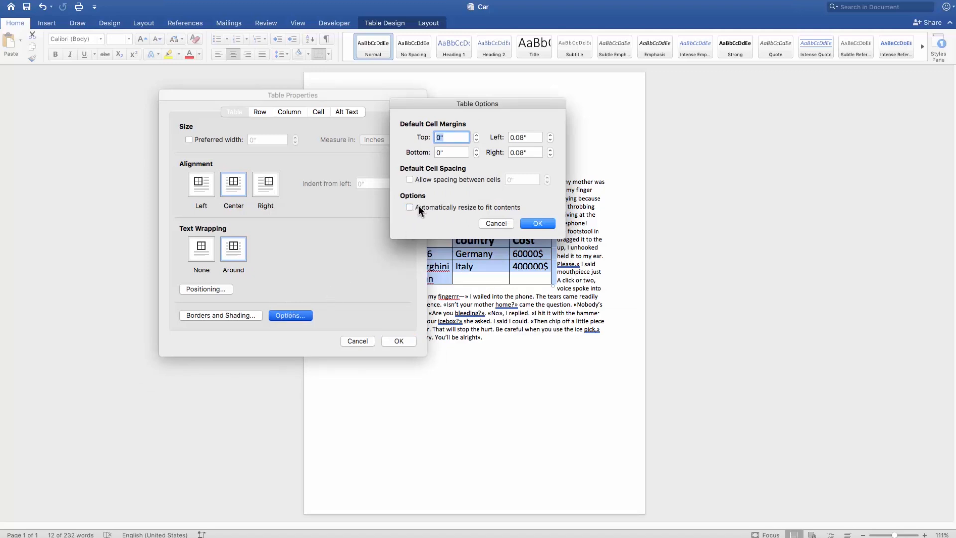
click(537, 223)
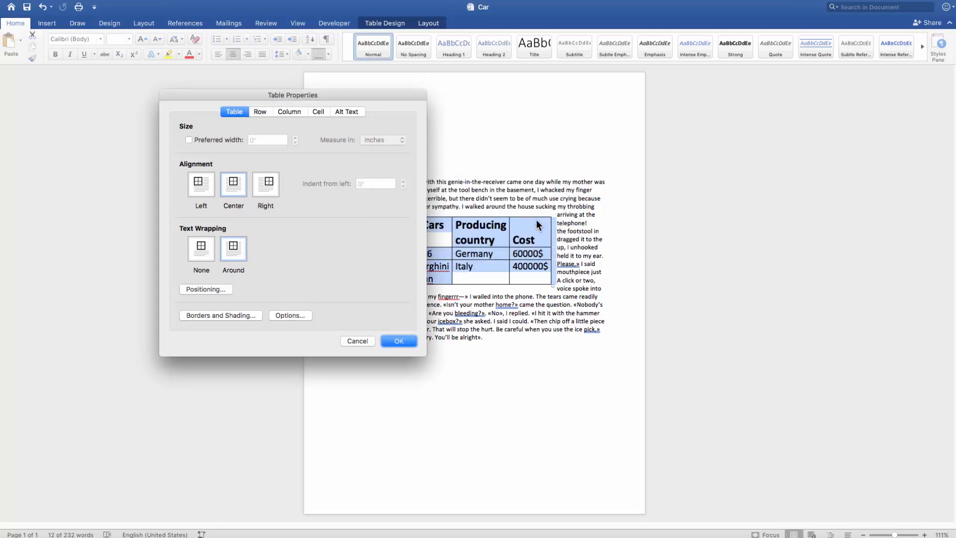
click(189, 139)
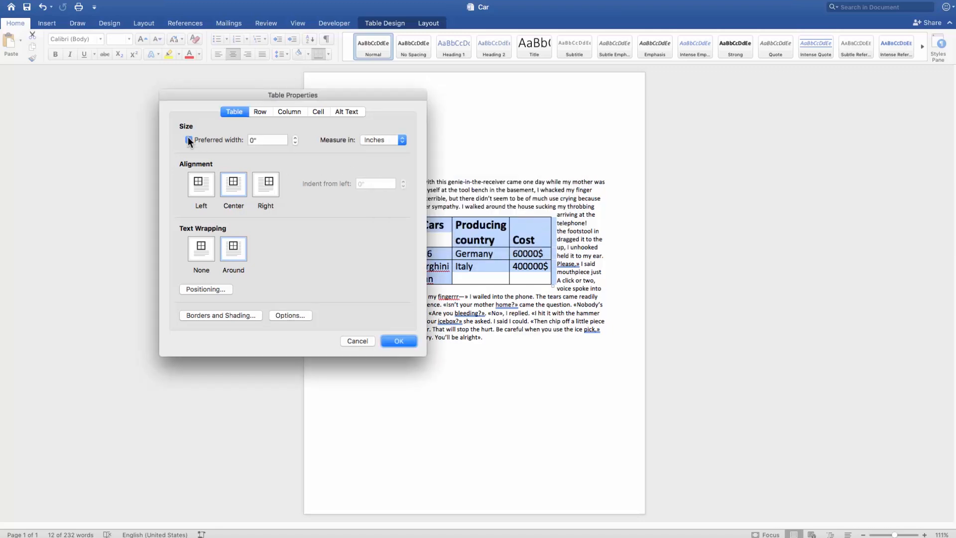
click(189, 140)
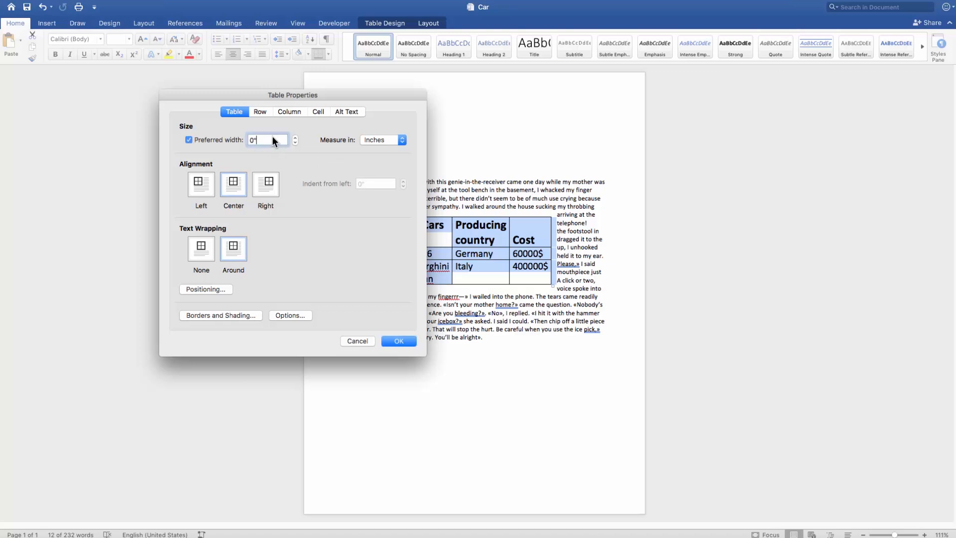
click(260, 112)
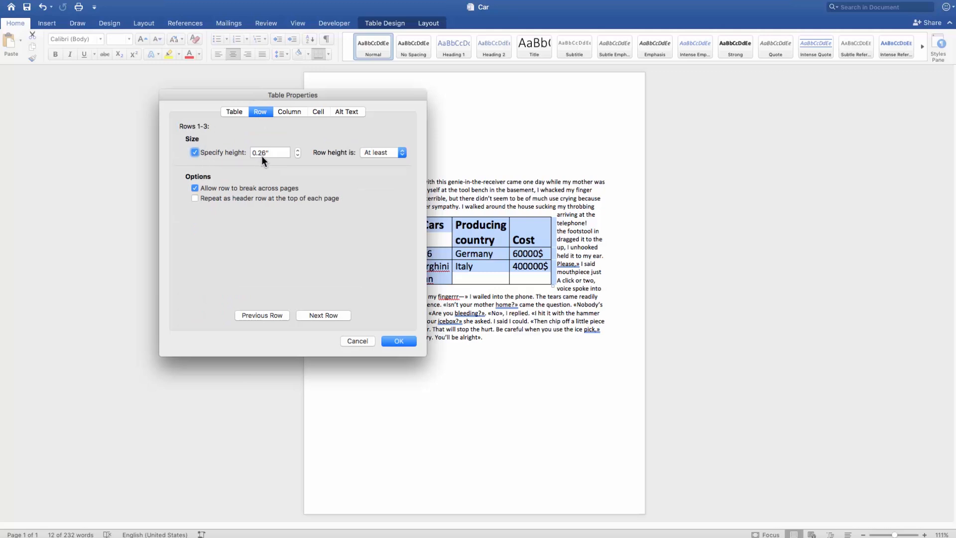
Set rows to exactly 0.2 height and columns to 1-inch preferred width, then apply.
click(381, 152)
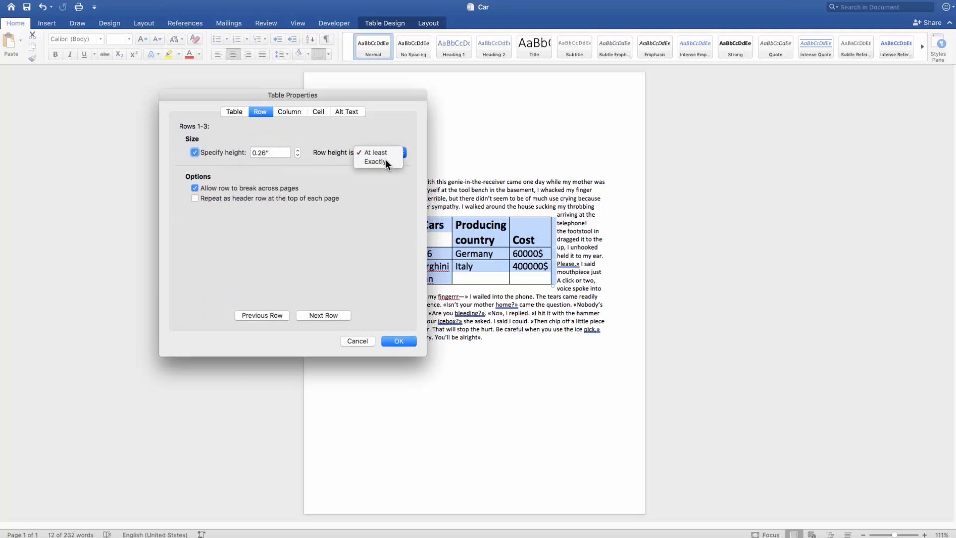
click(373, 161)
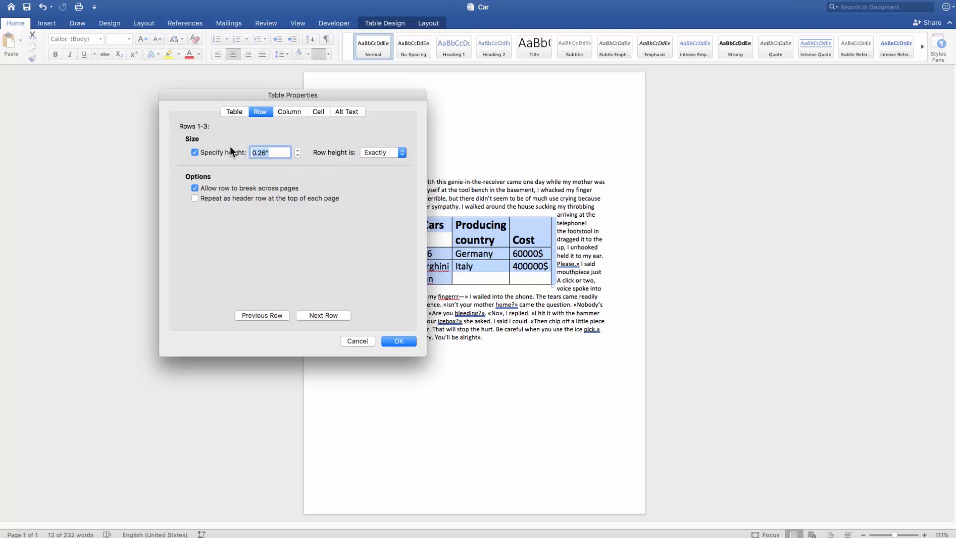
text(0.2)
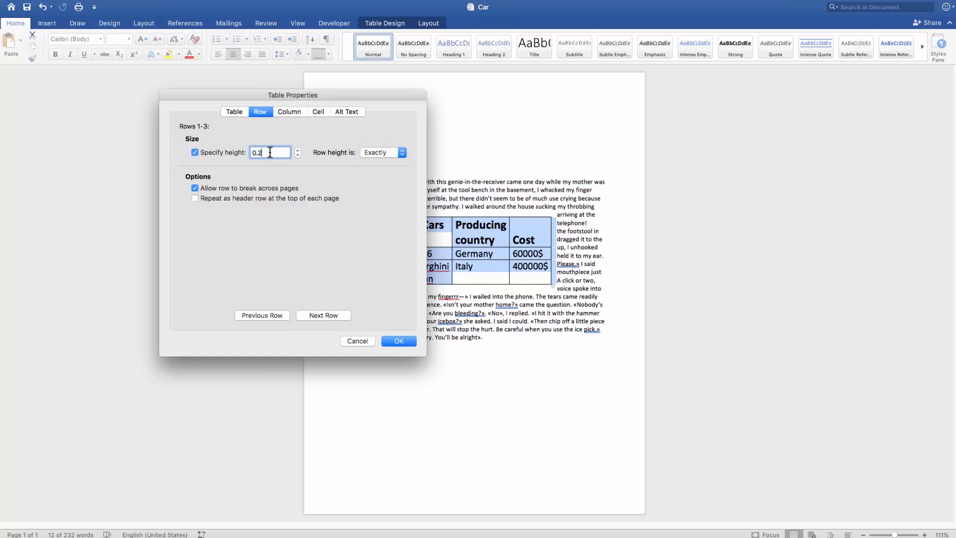
click(289, 112)
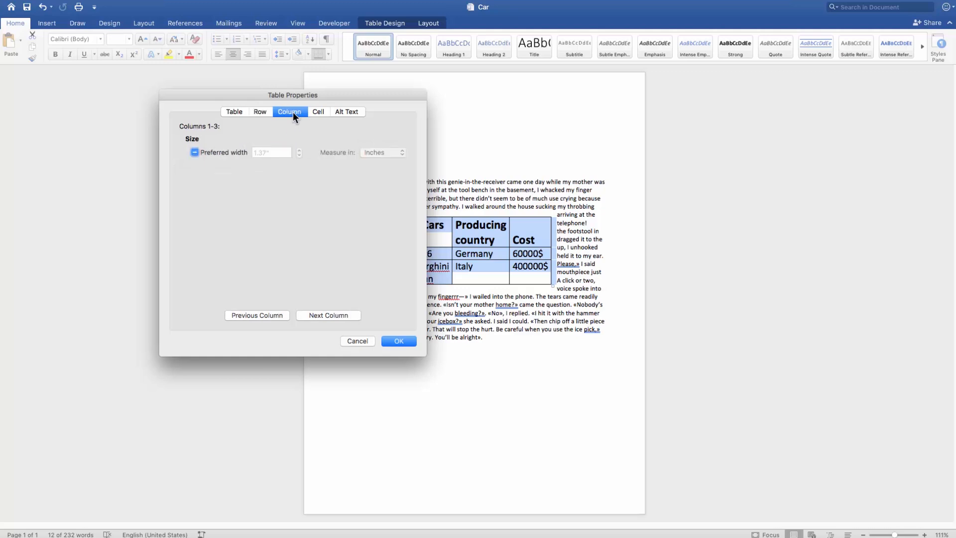
click(194, 152)
text(1)
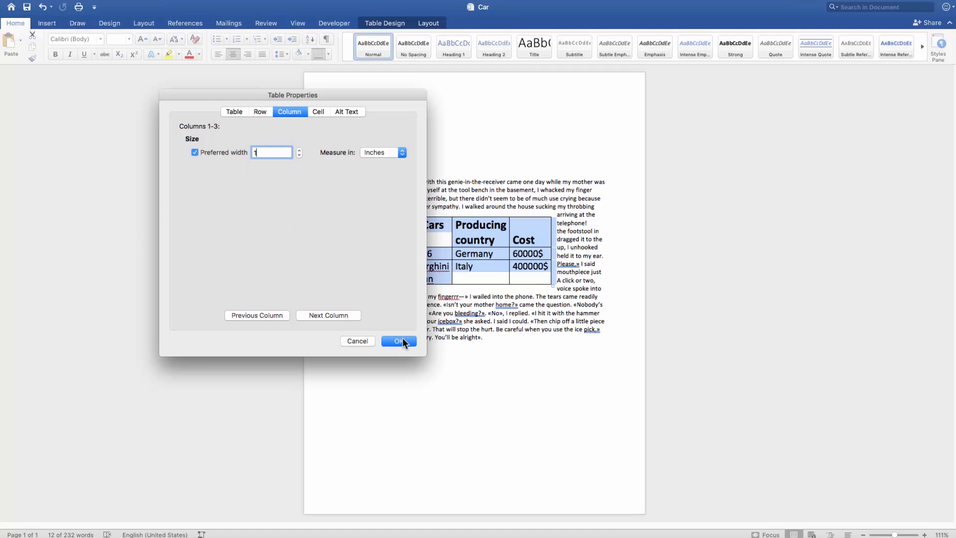
click(398, 340)
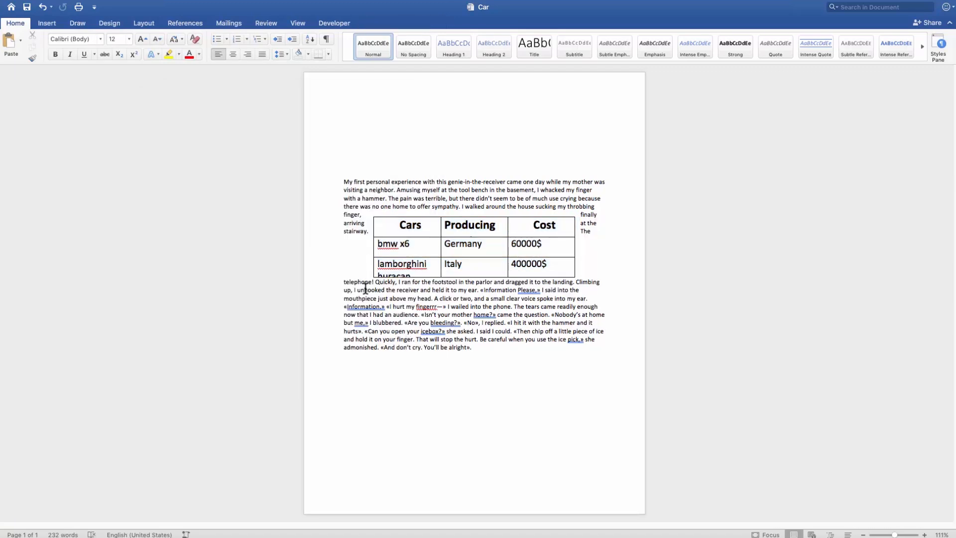
Type 'unhooked the' into the Germany cell despite its fixed row height.
right_click(492, 307)
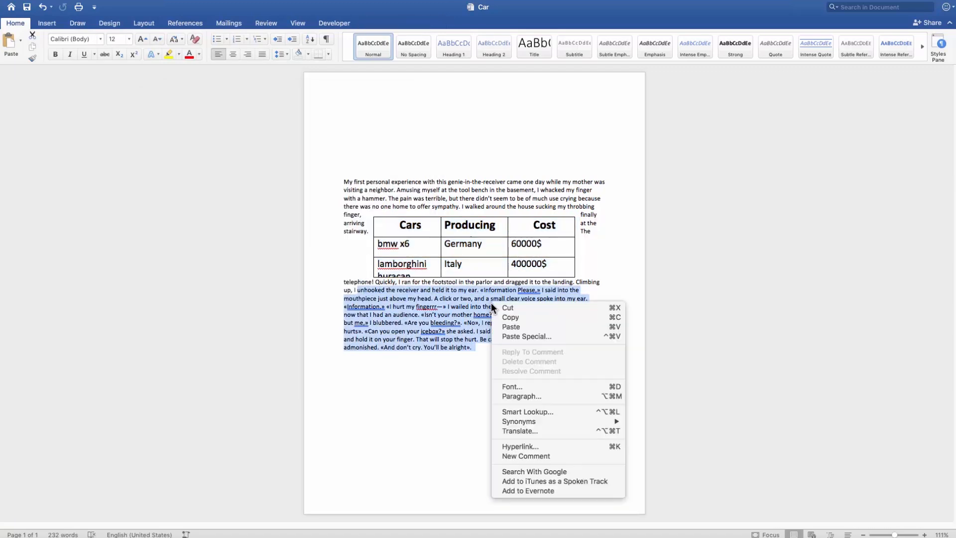
click(464, 243)
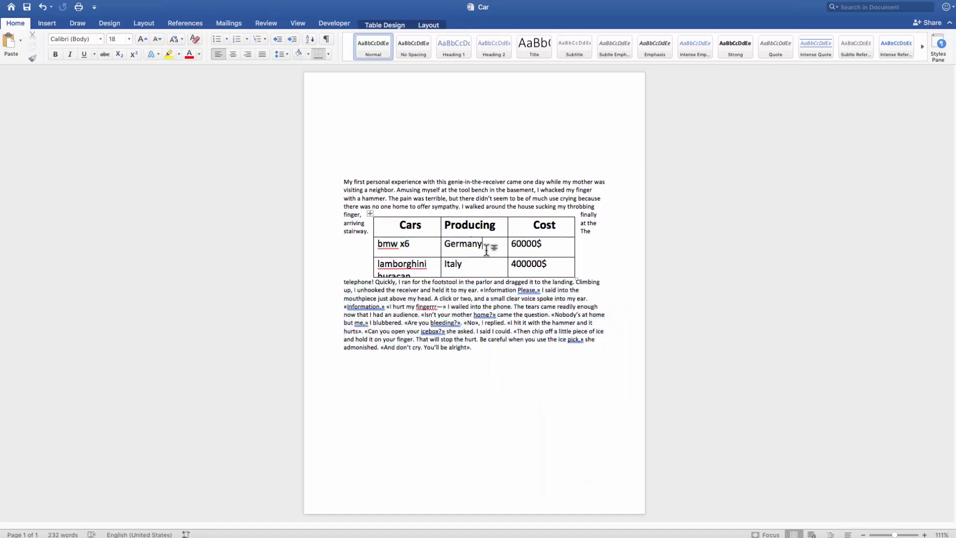
text(unhooked the)
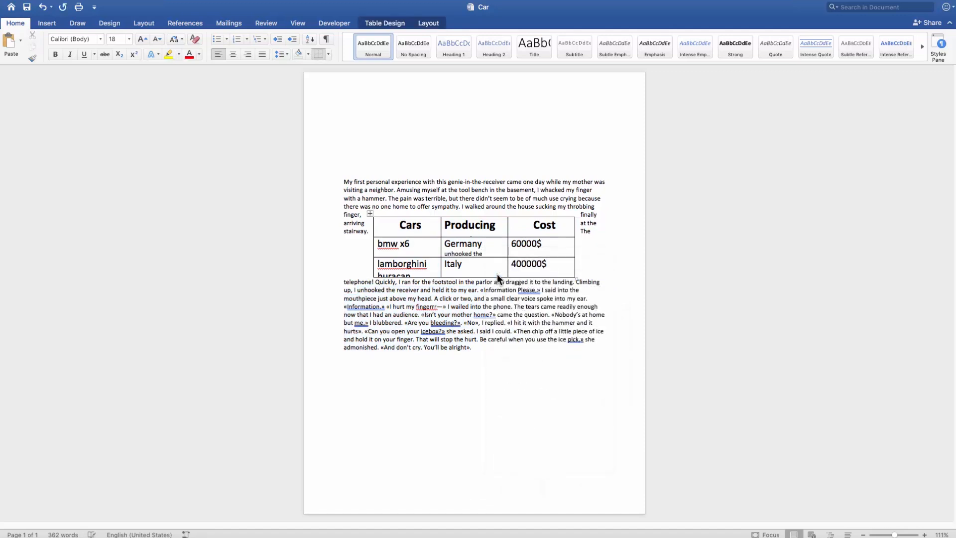